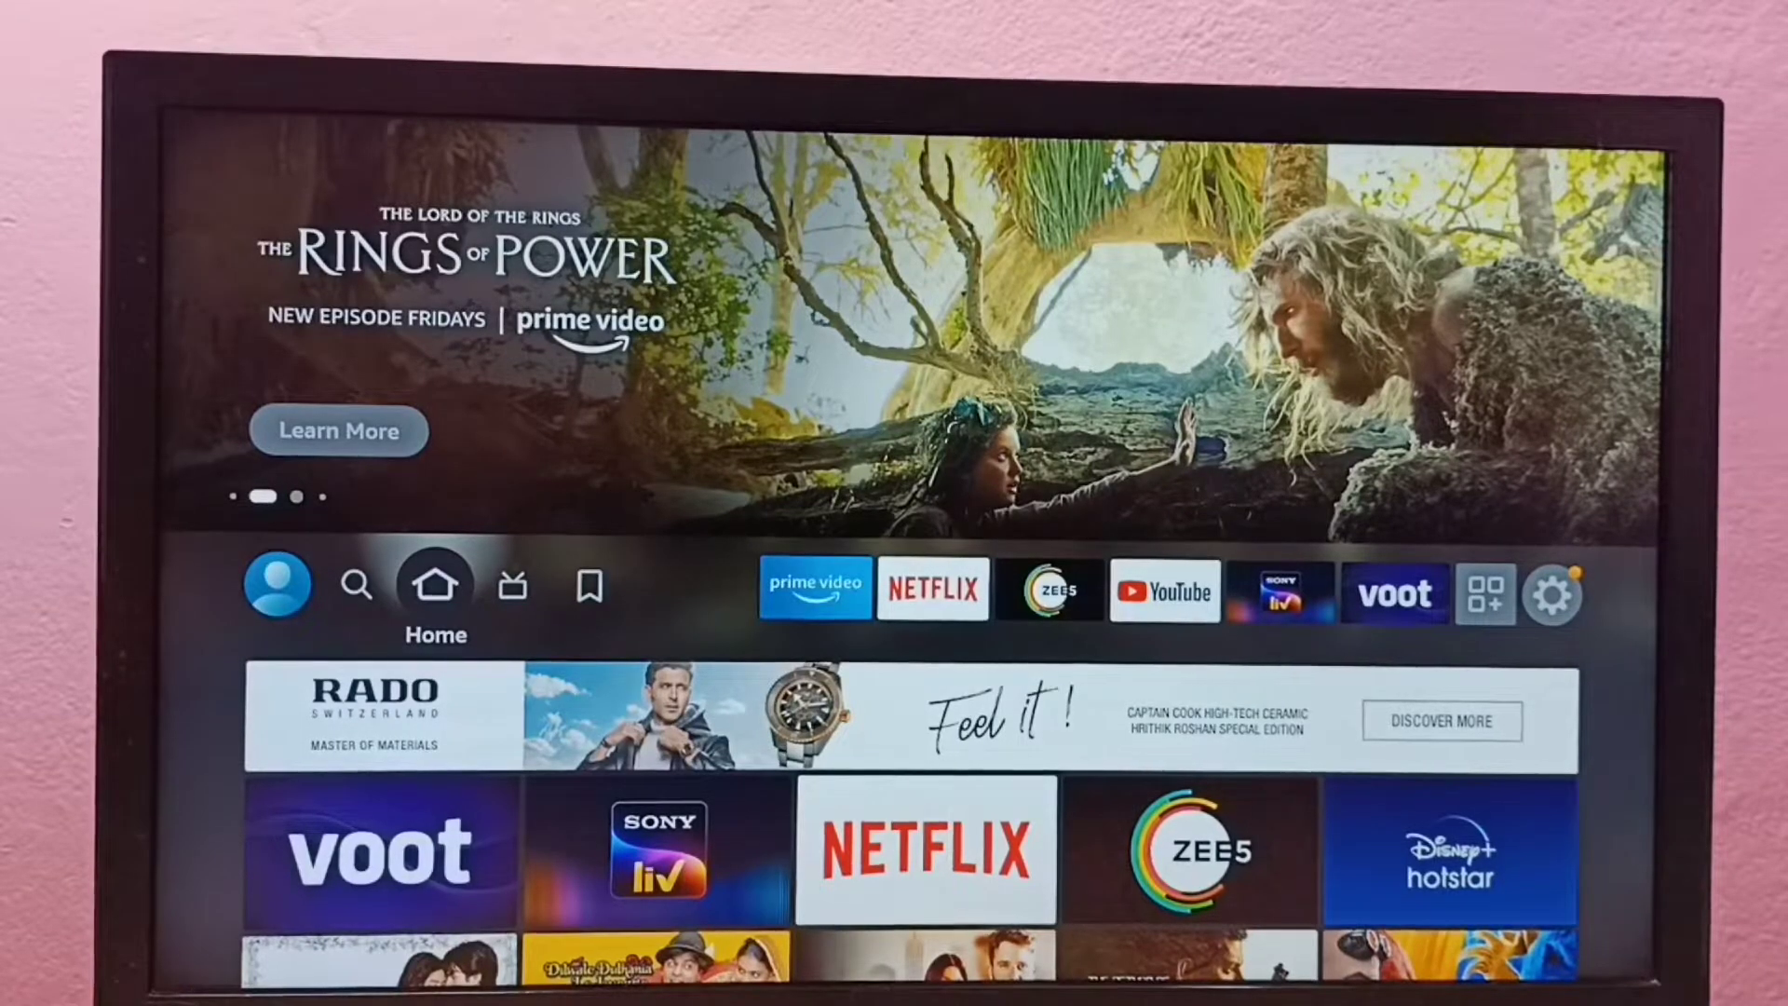
Move from the Home section along the top navigation to the Find (magnifier) page.
click(589, 588)
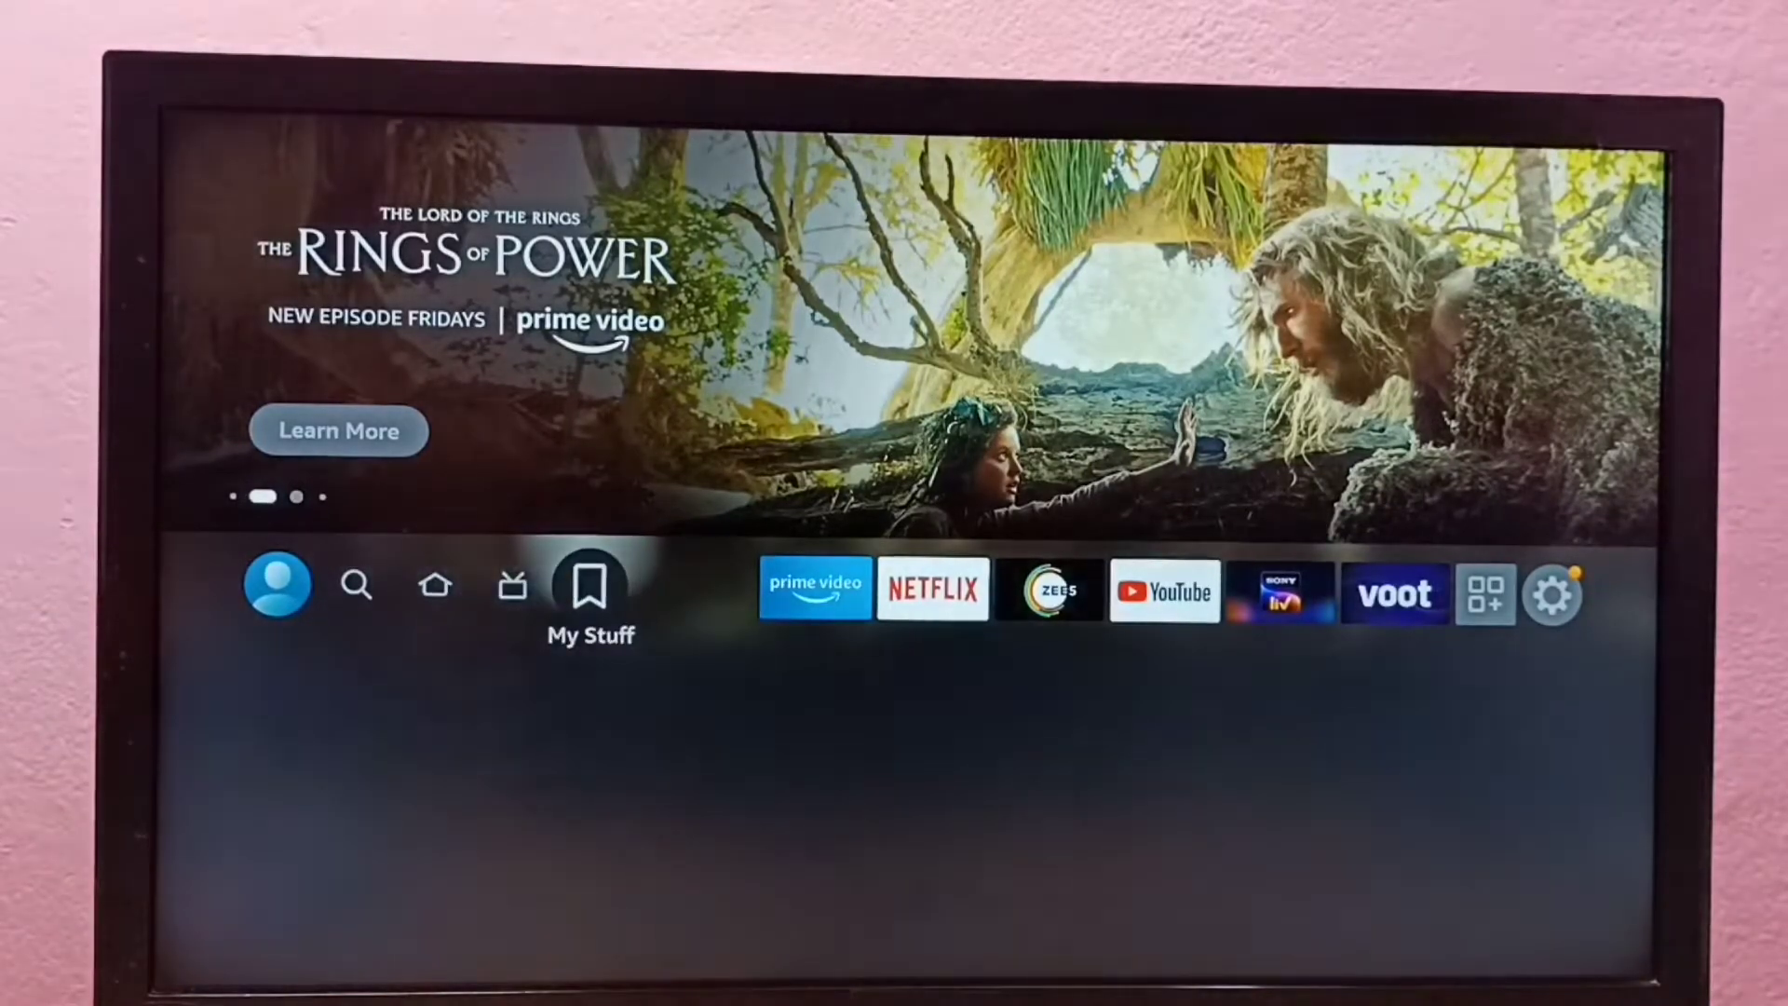
click(435, 585)
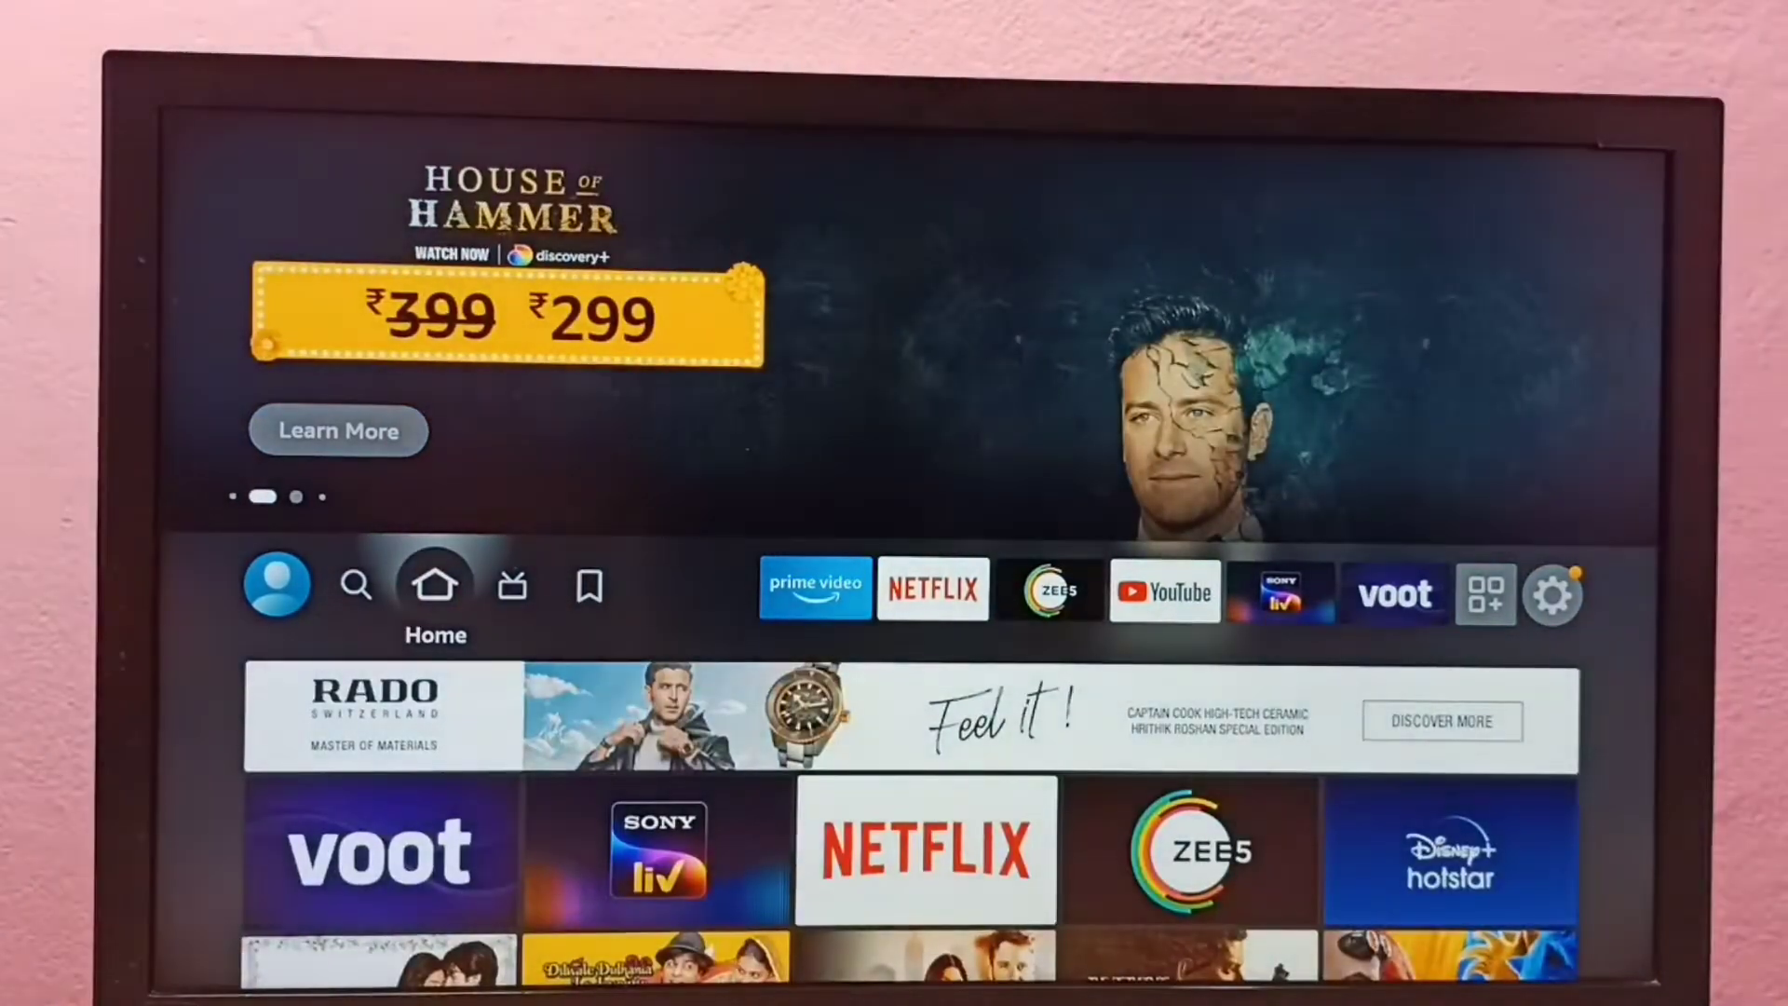
click(356, 588)
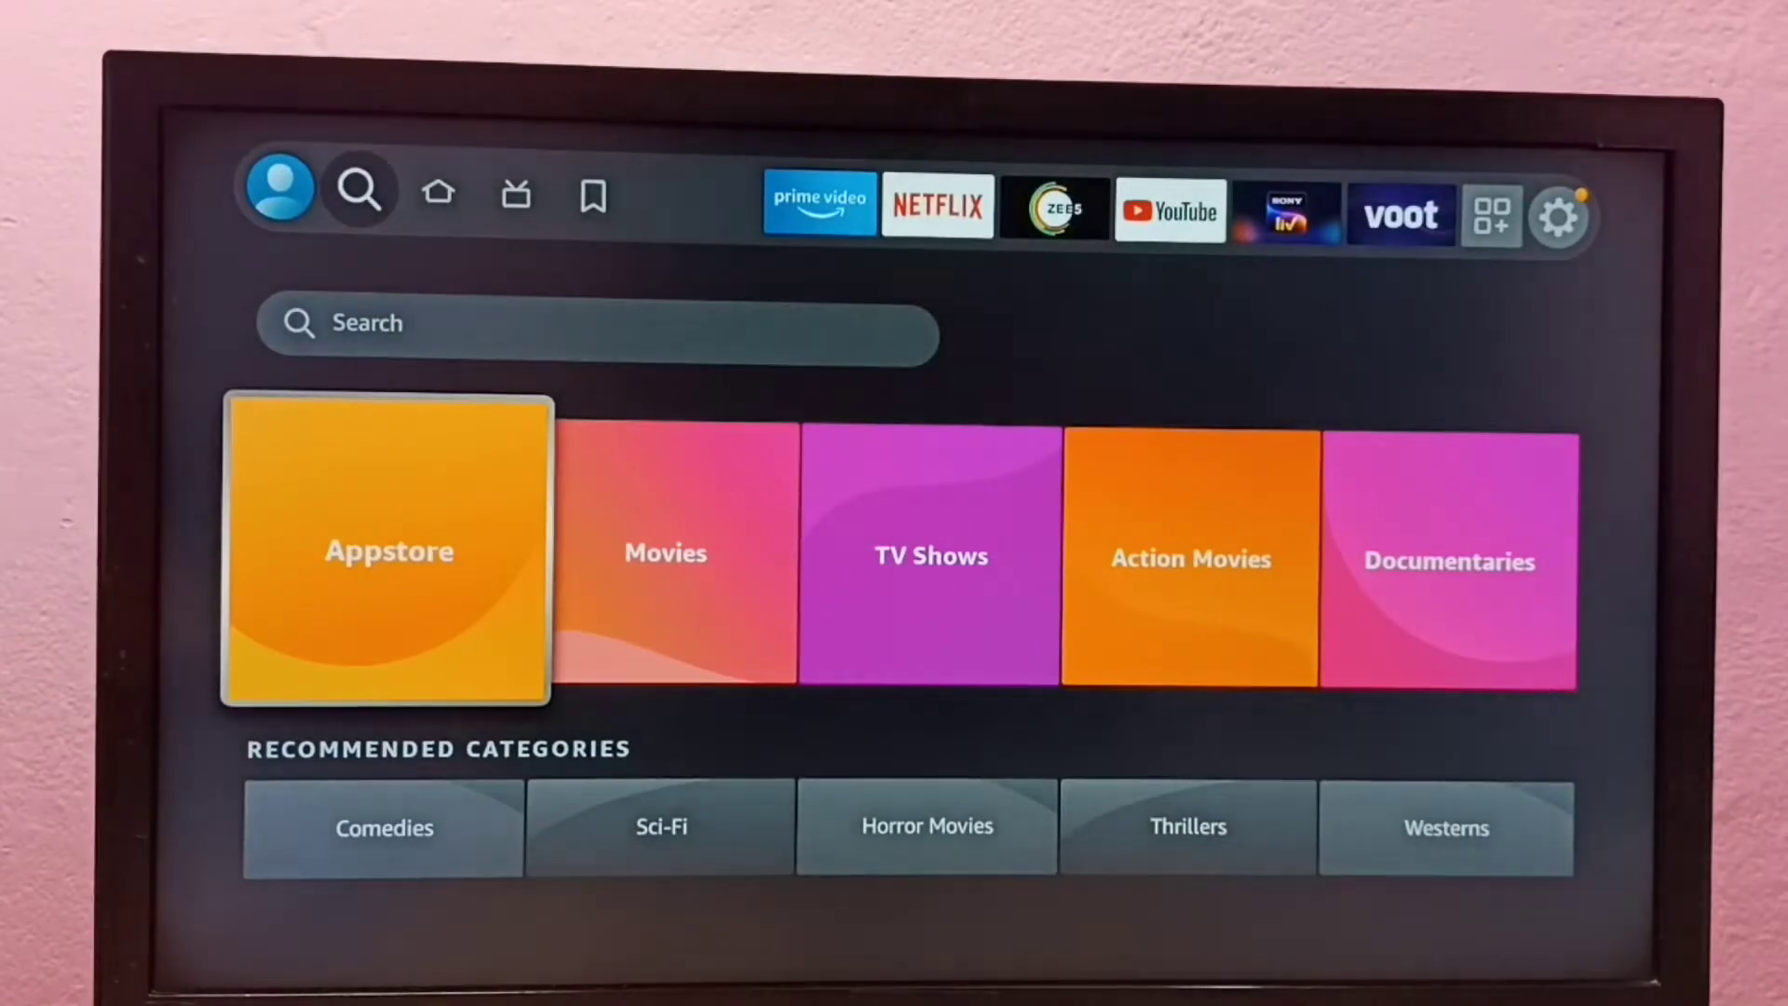
click(388, 551)
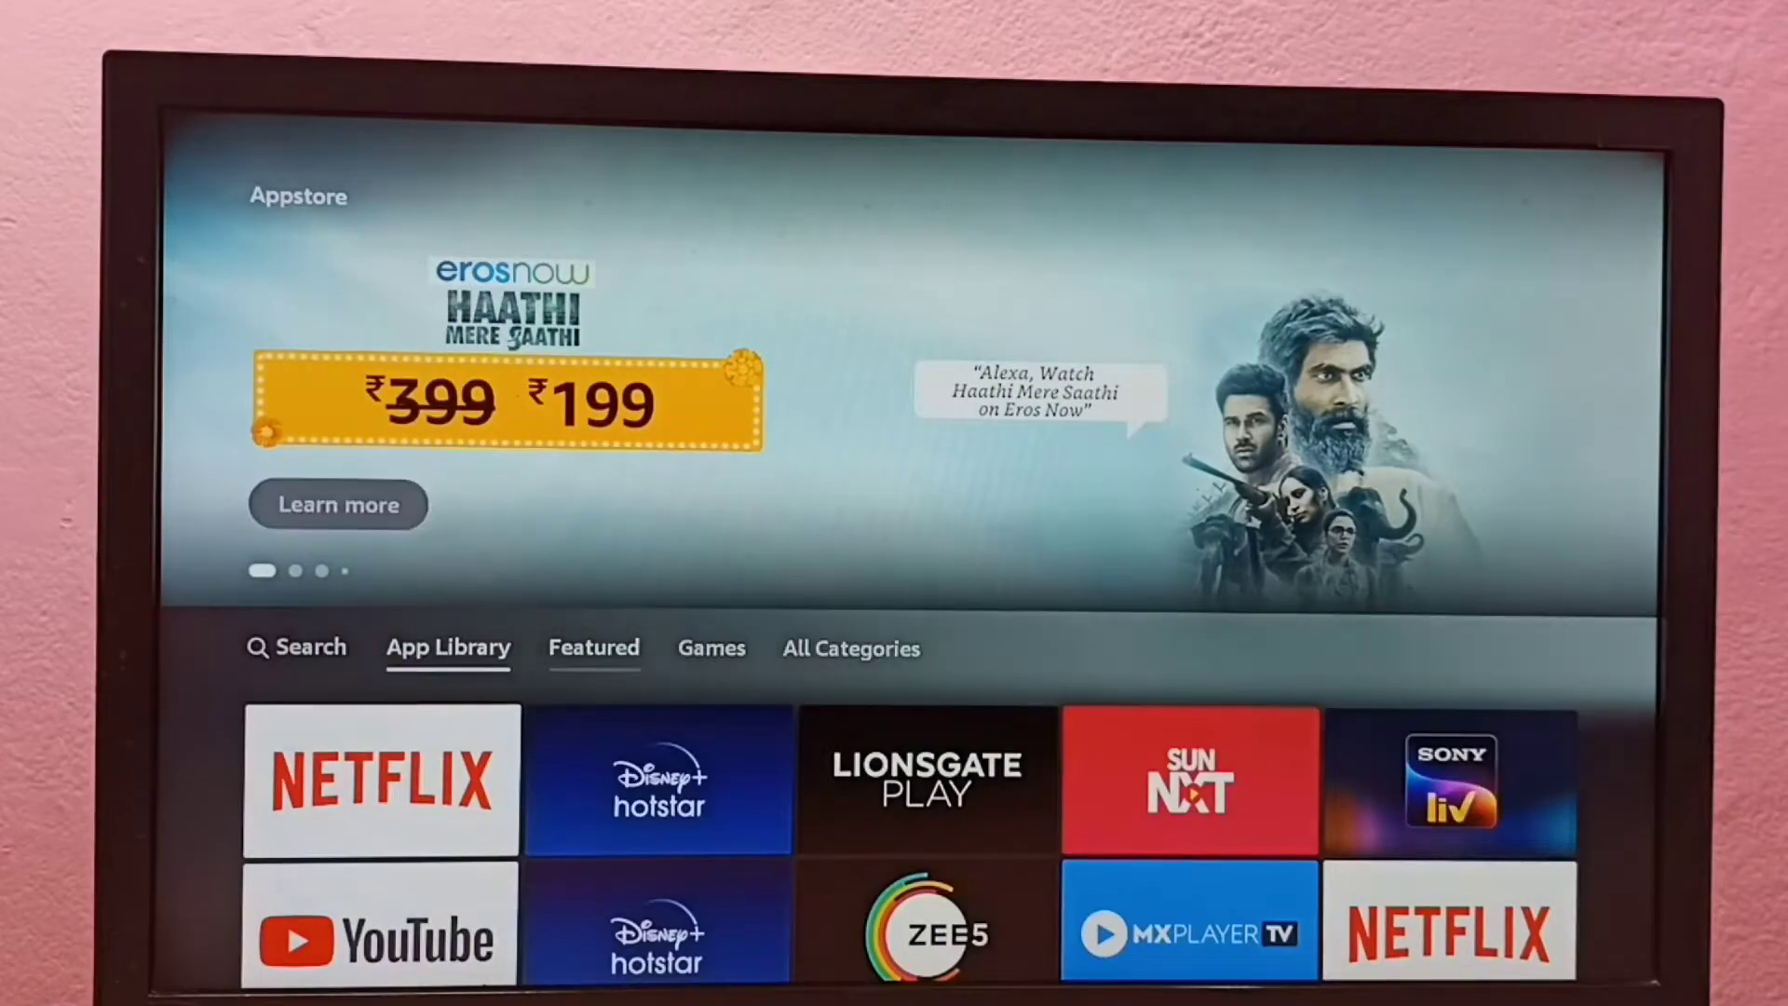
click(296, 646)
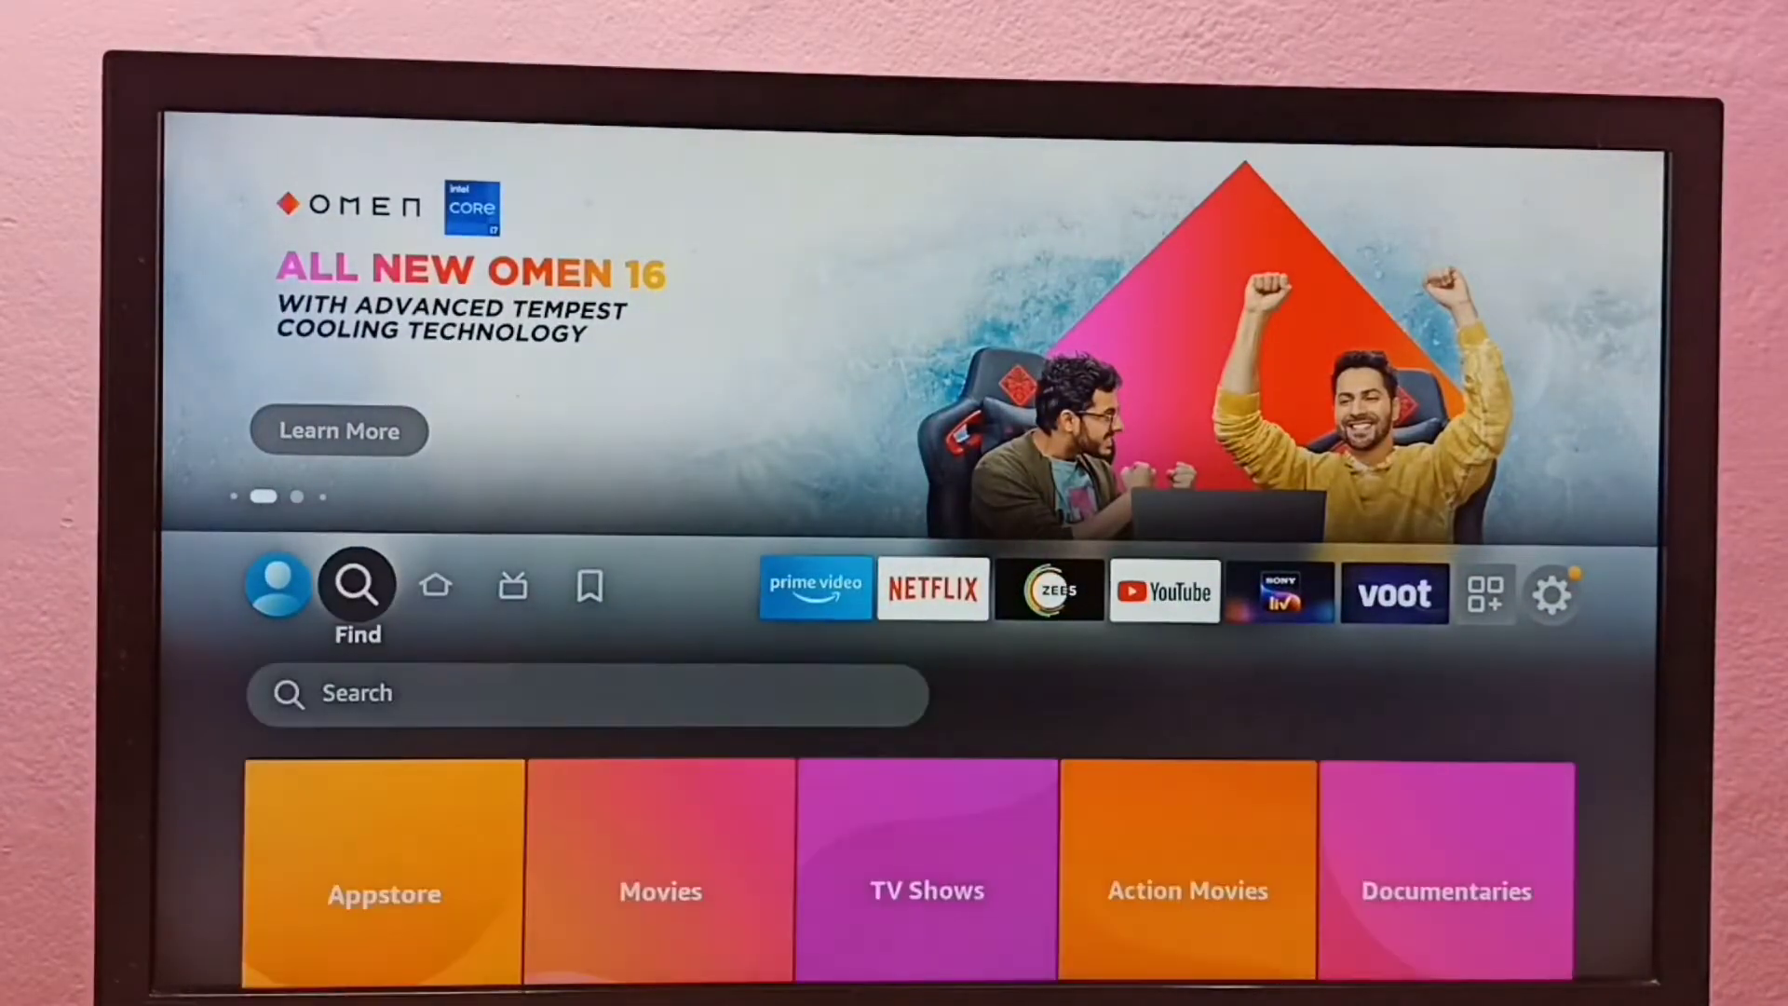
Search 'Fi', pick the File Explorer suggestion, and open the X-plore File Manager page.
click(356, 595)
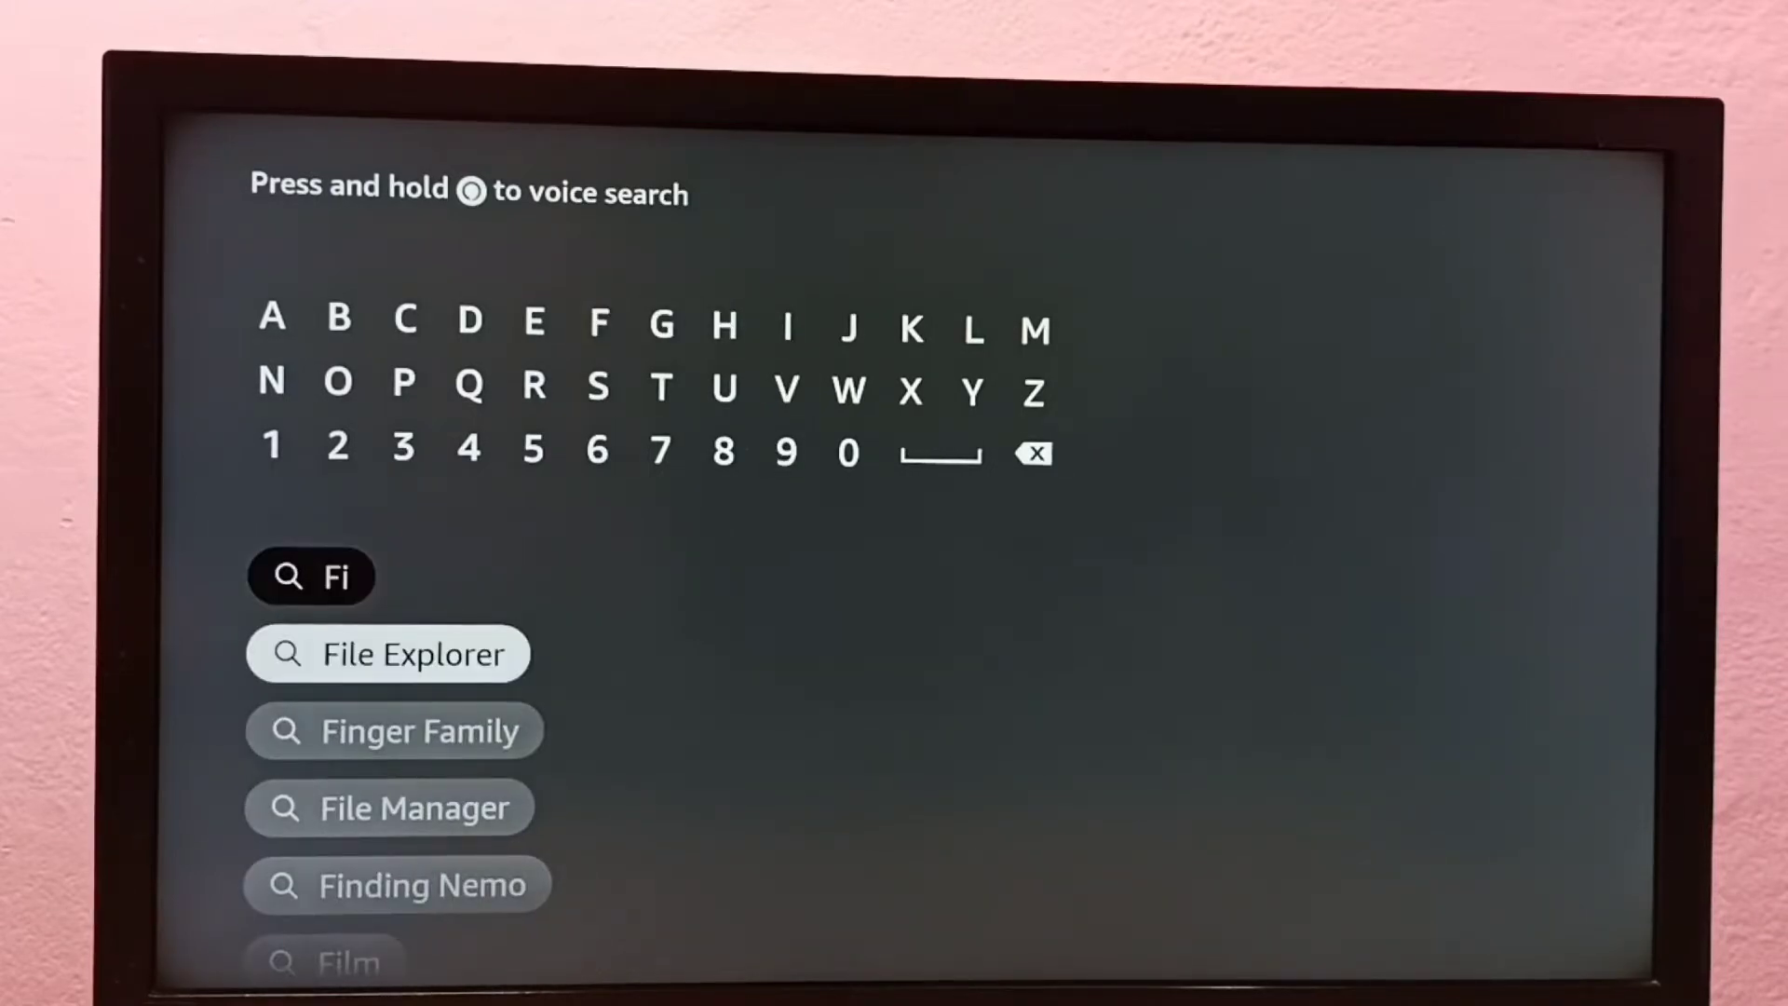
click(389, 654)
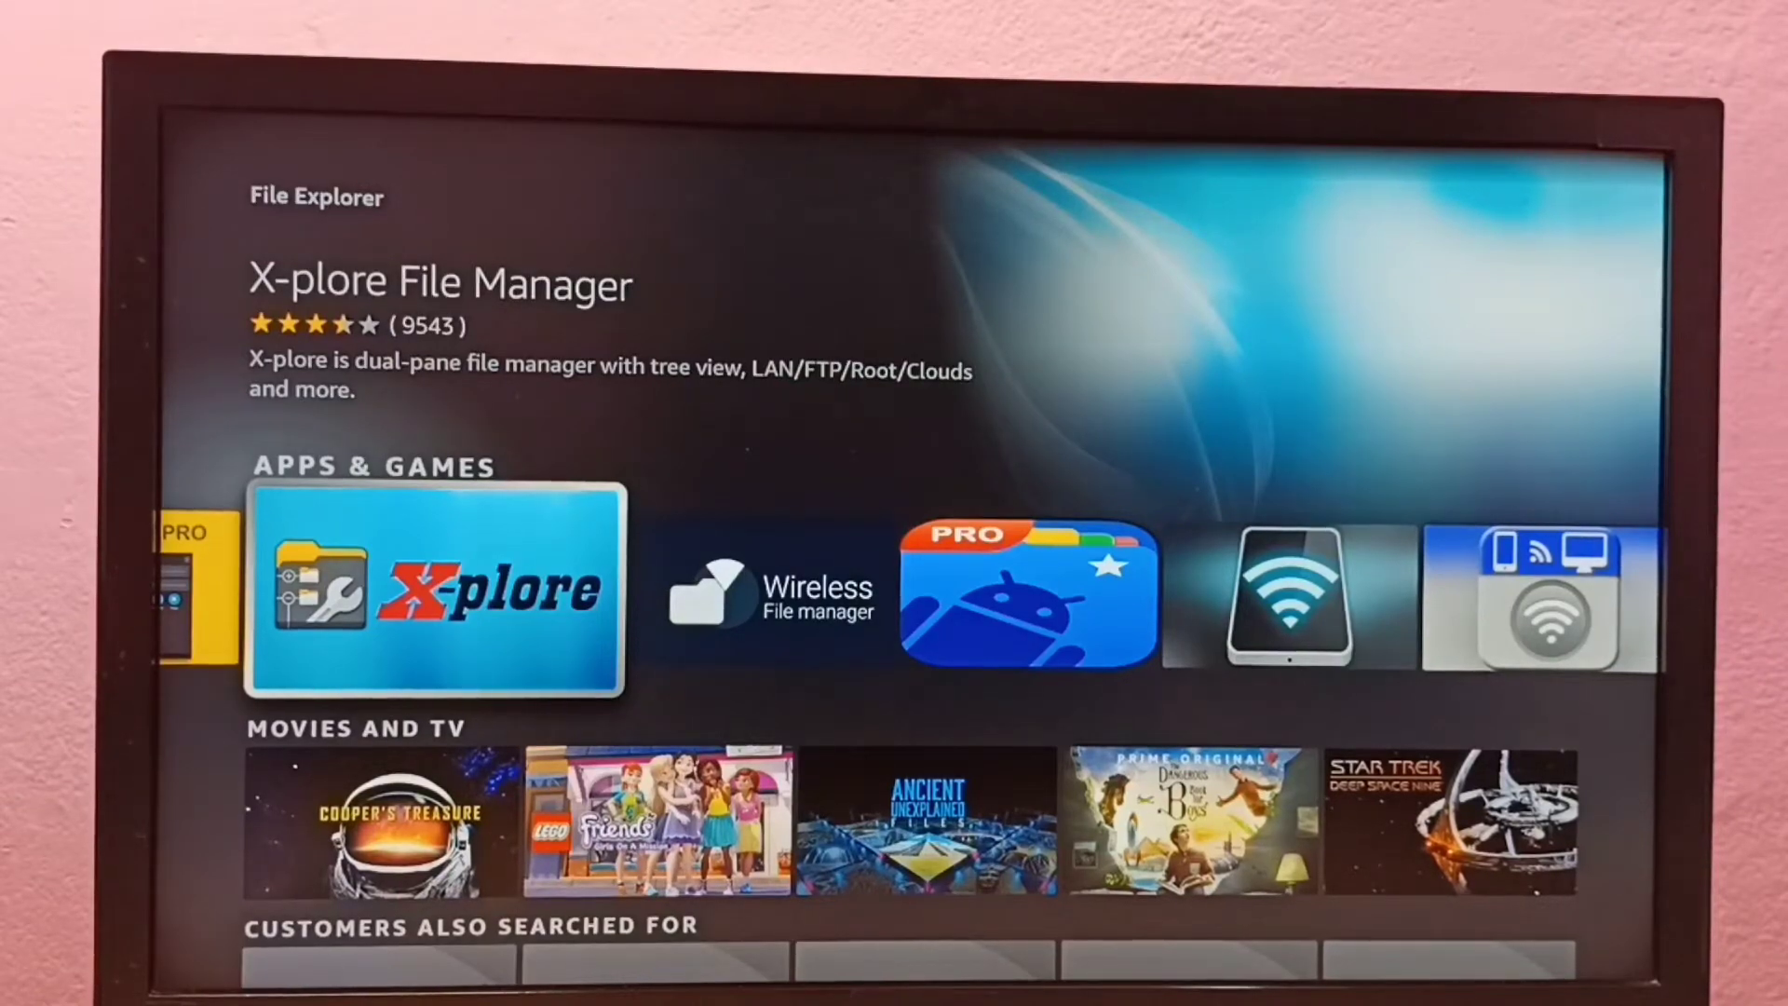
click(435, 590)
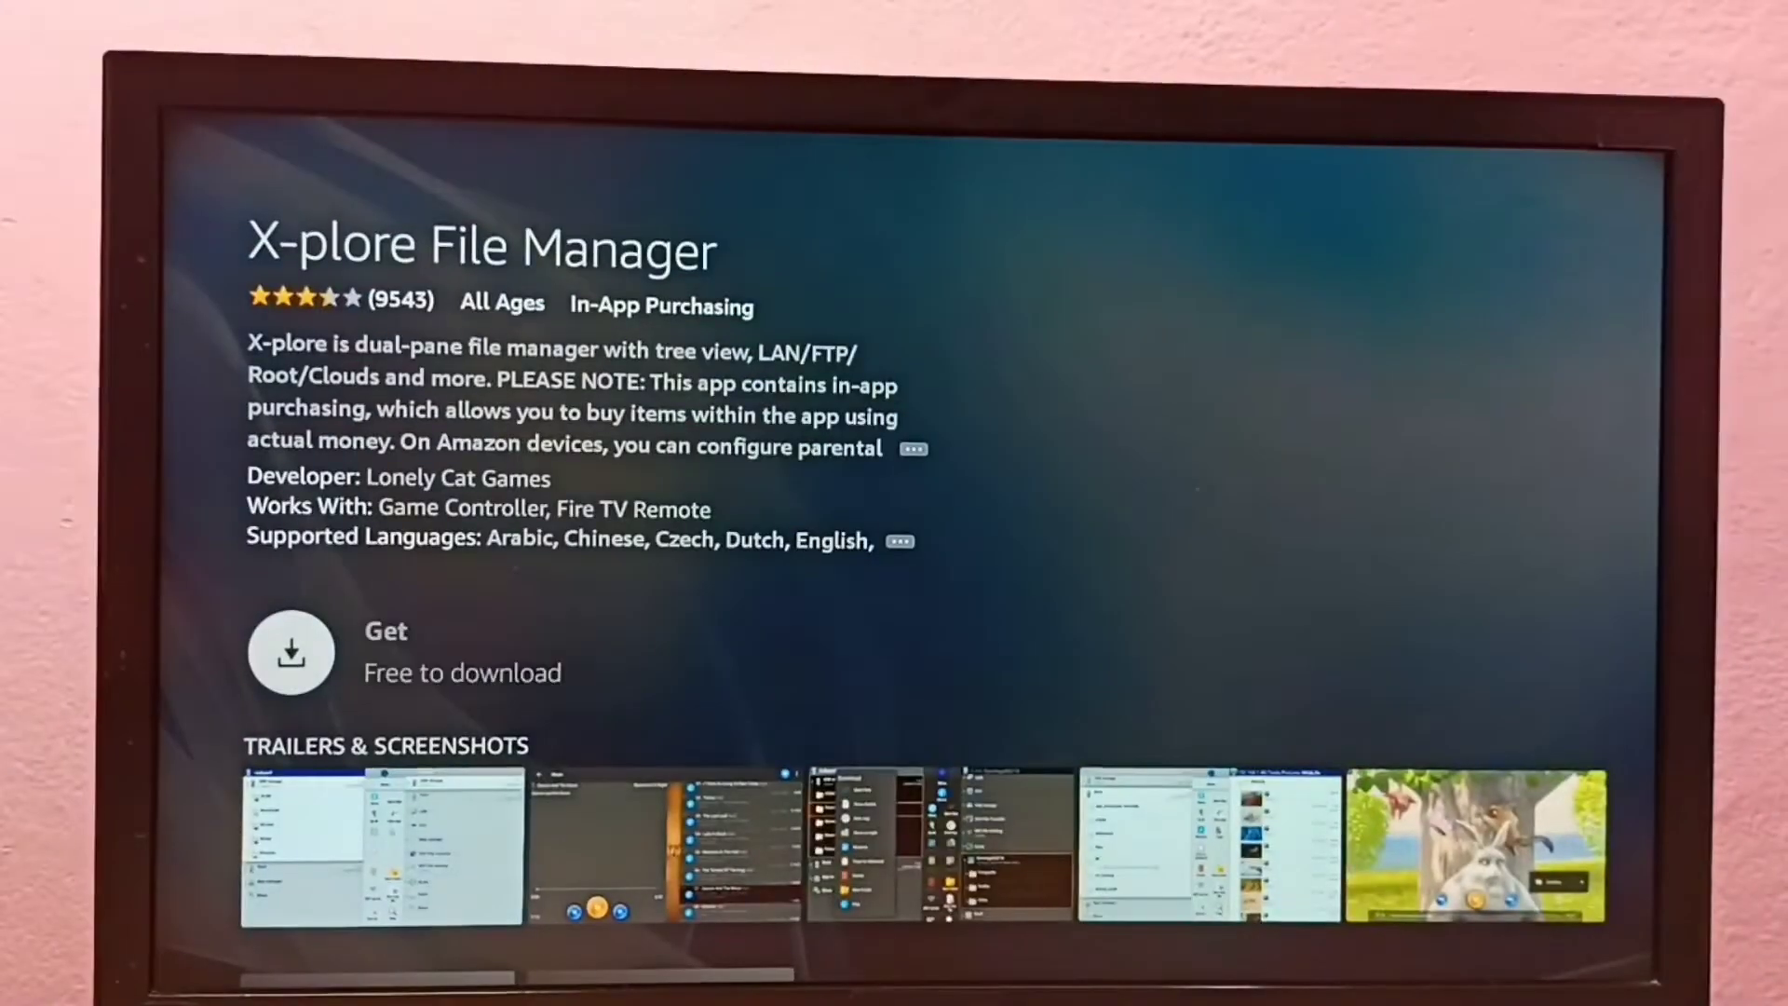
Get X-plore File Manager to download and install it, then return Home.
click(290, 651)
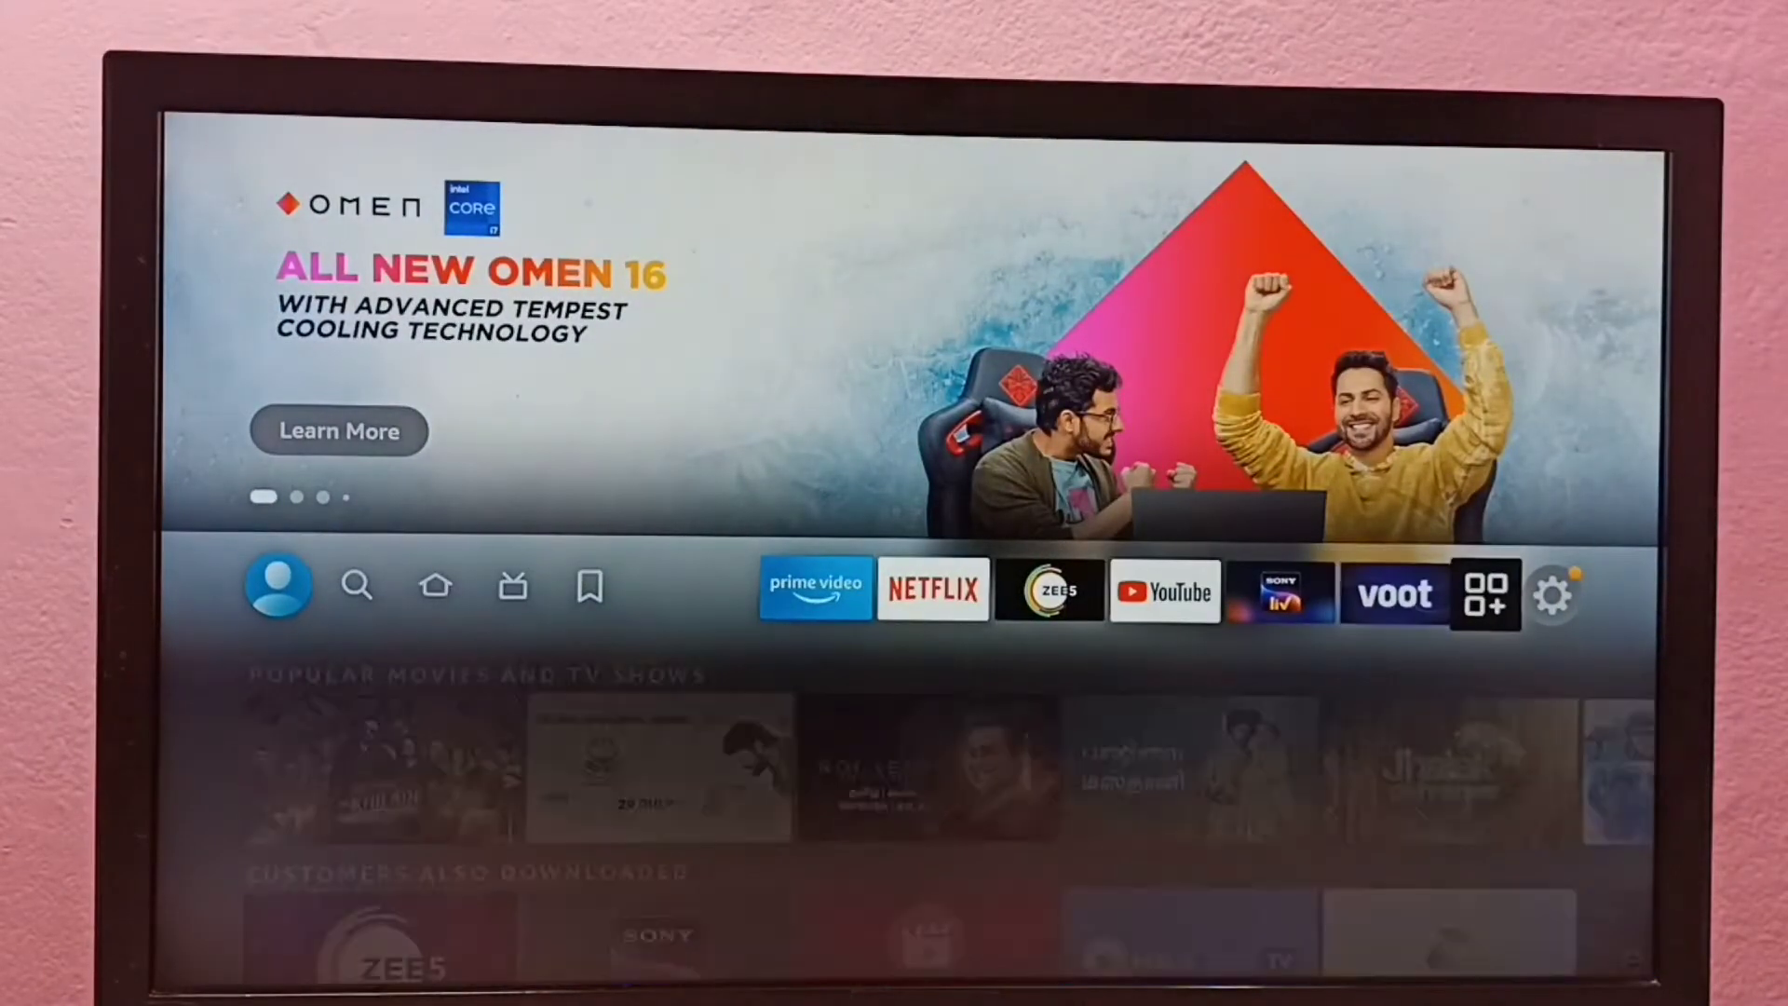
Open the Apps grid, choose My Apps, and launch the X-plore tile.
click(1484, 592)
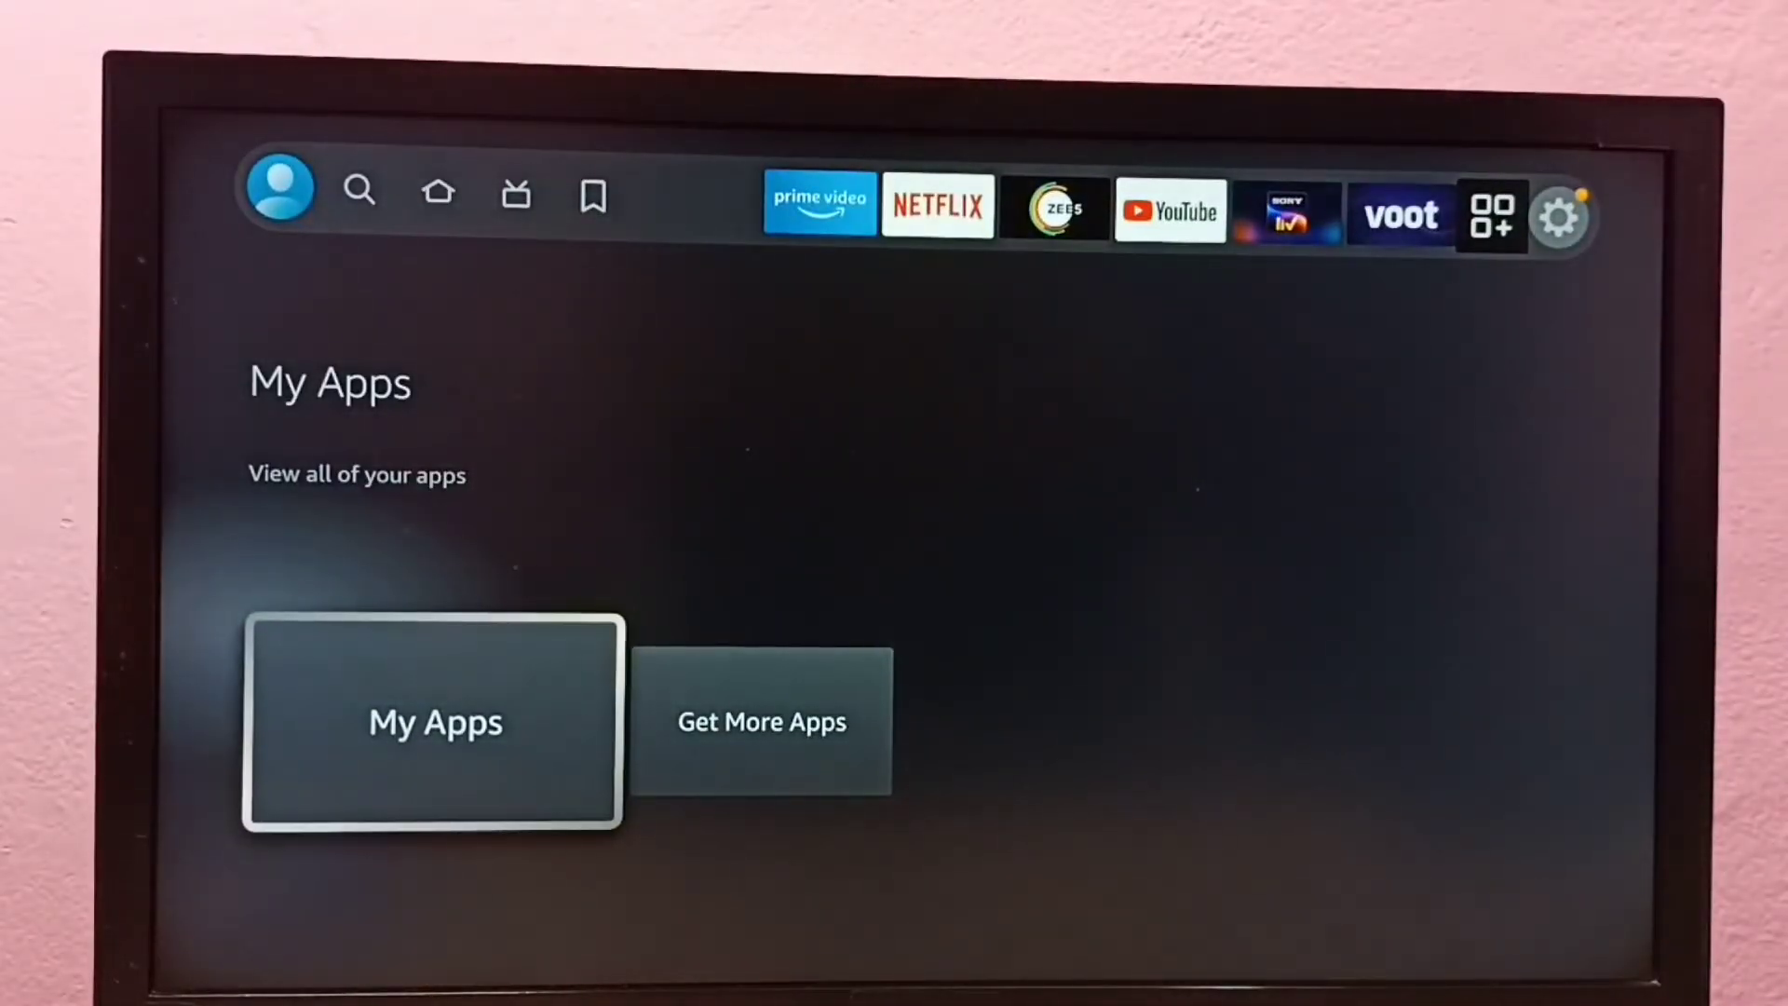
click(435, 720)
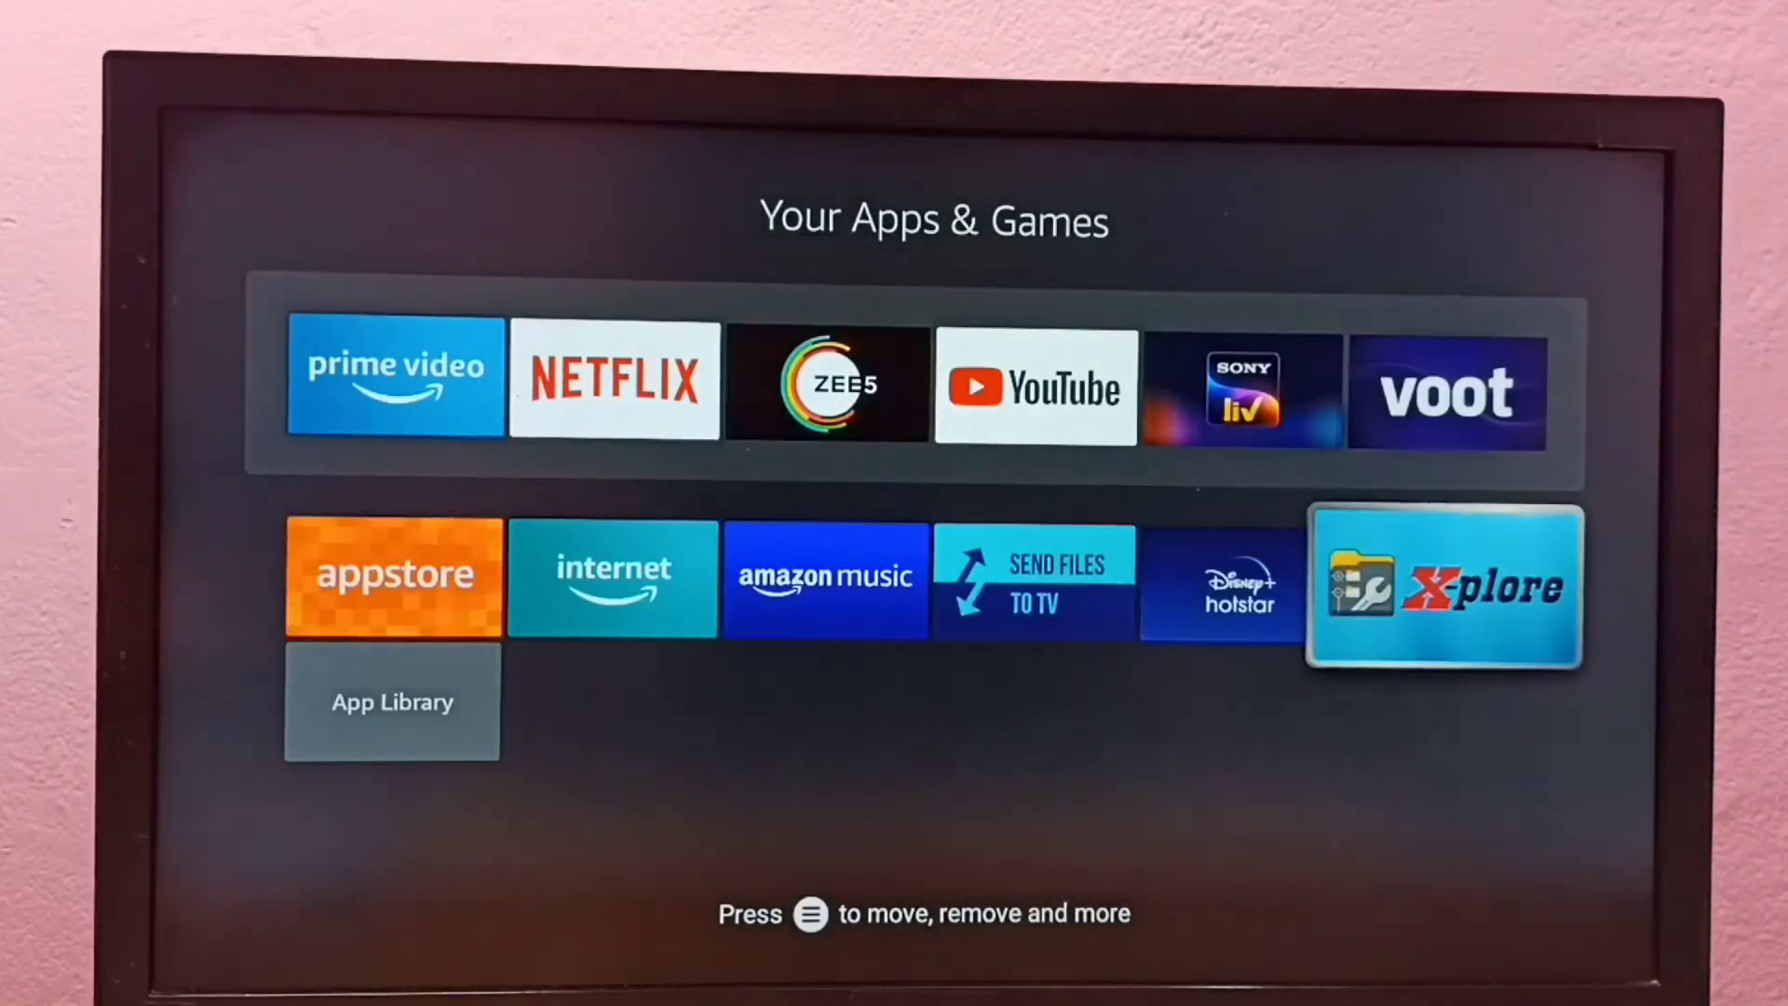
click(1444, 586)
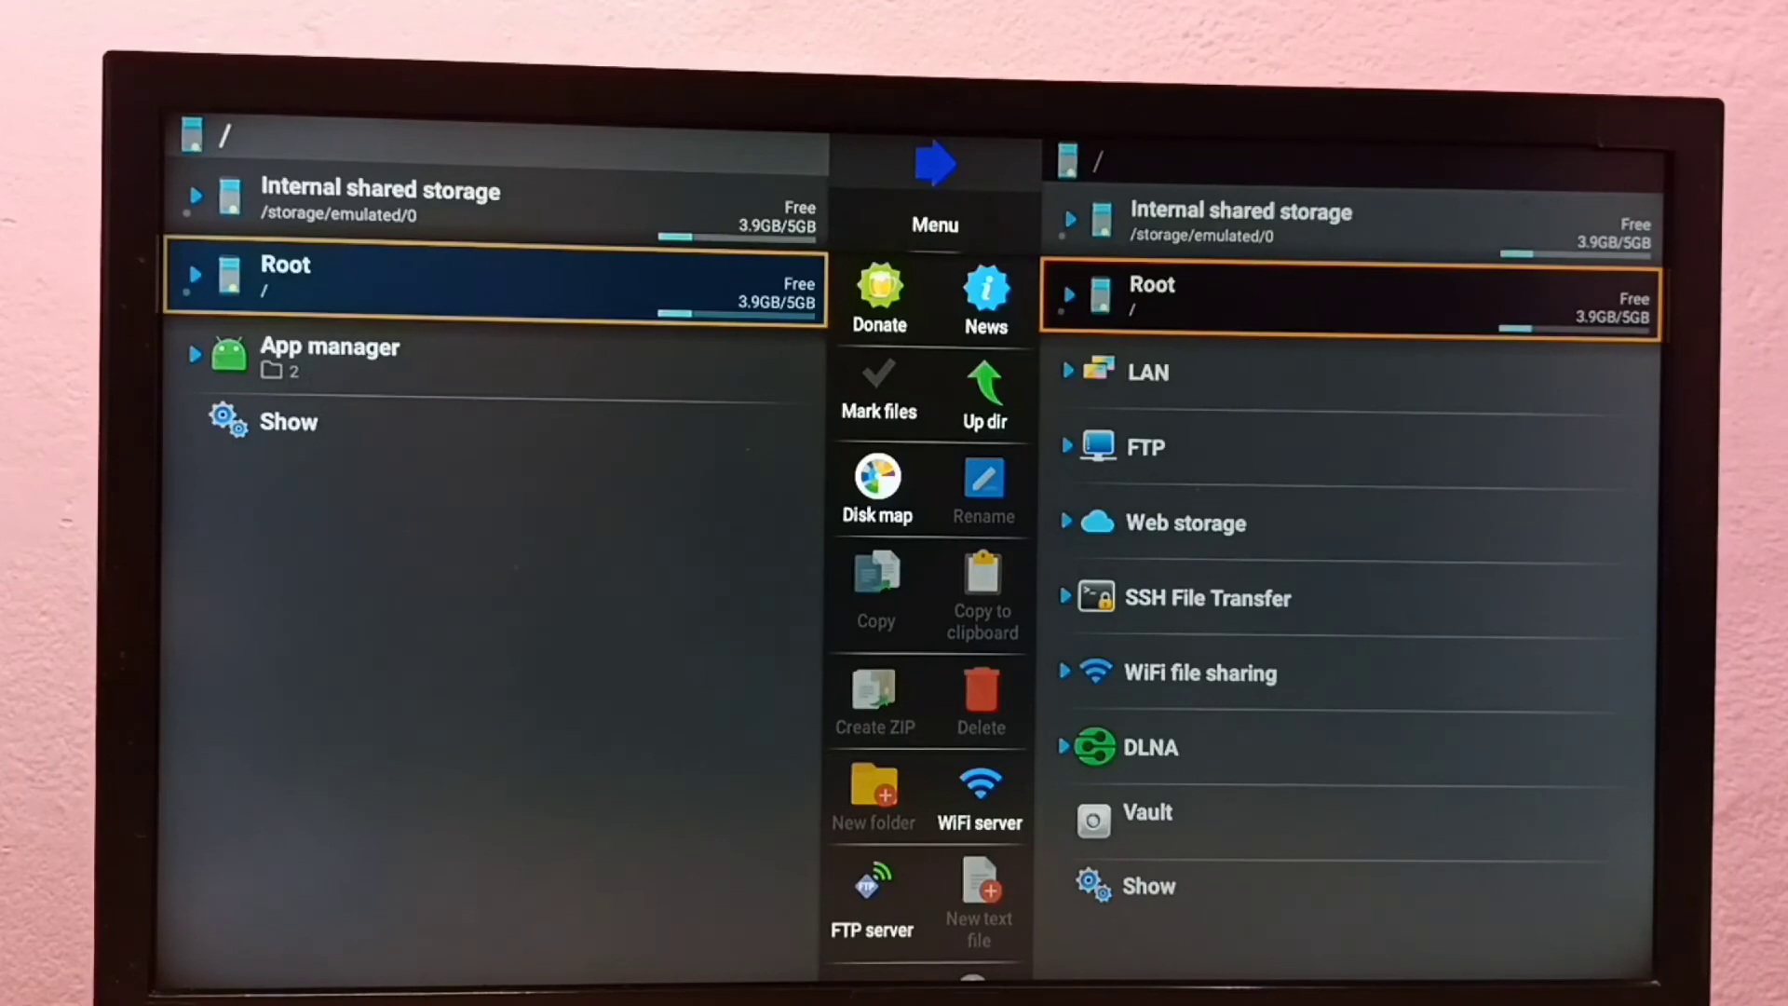
Move down X-plore's left pane to the Show entry.
click(287, 421)
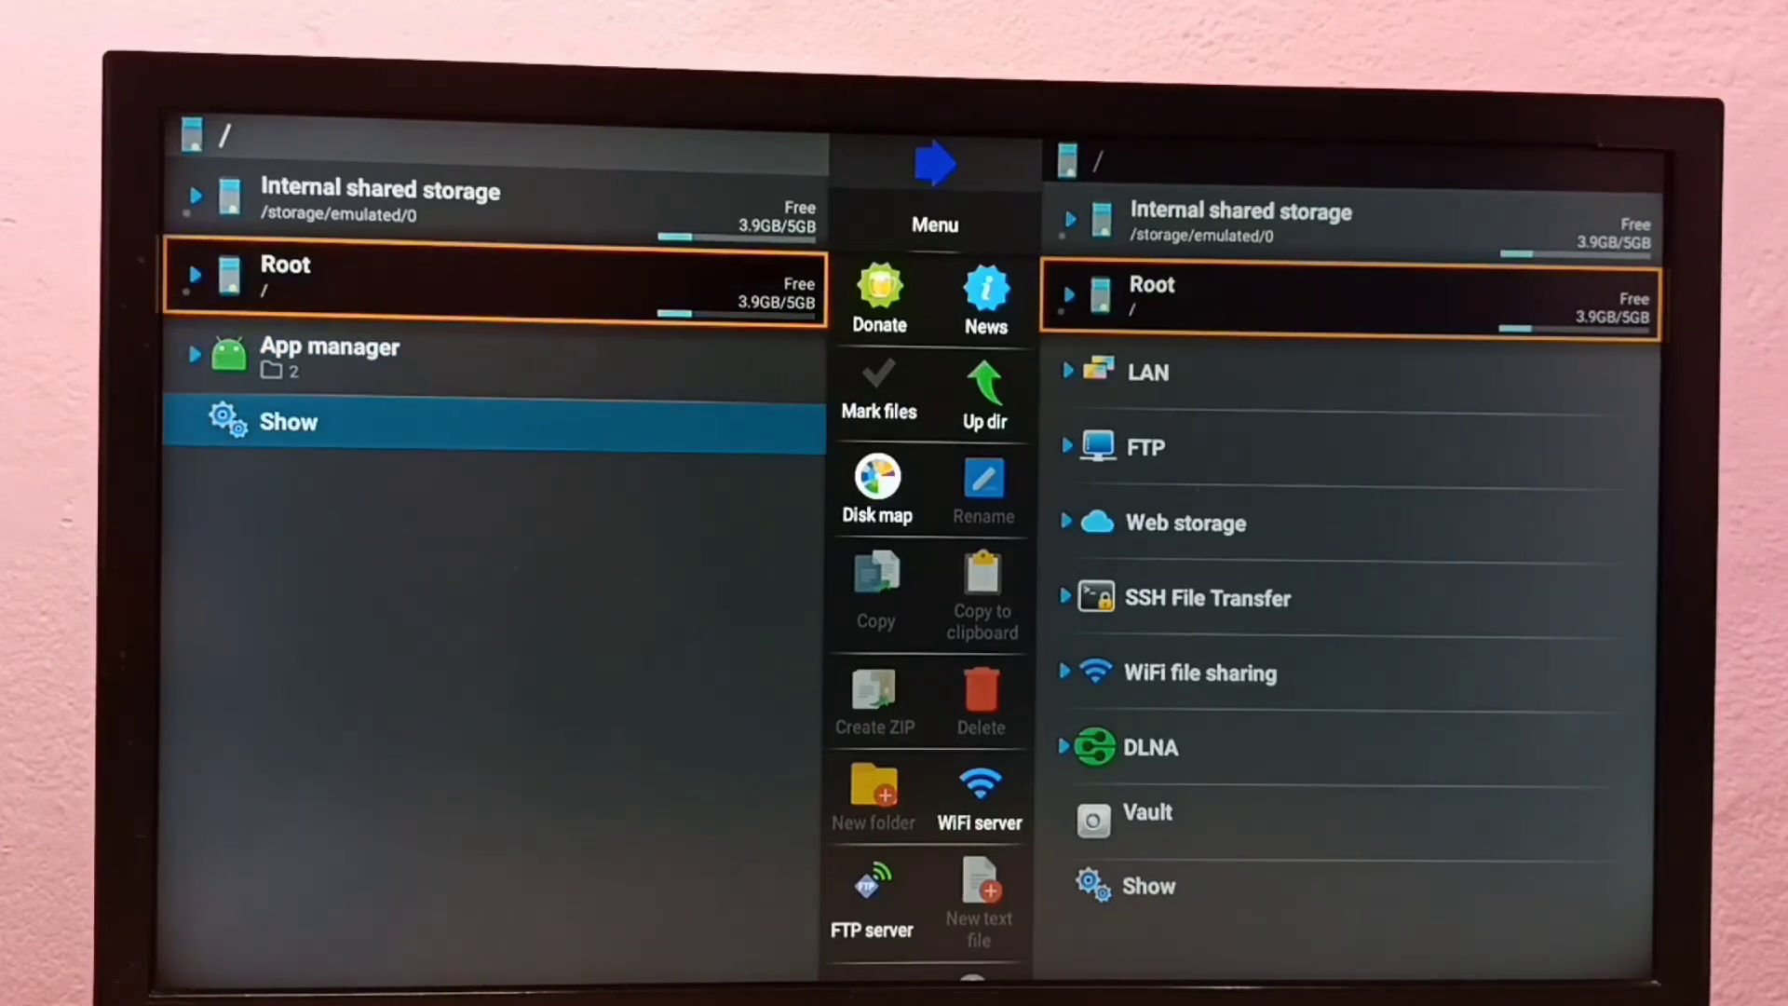